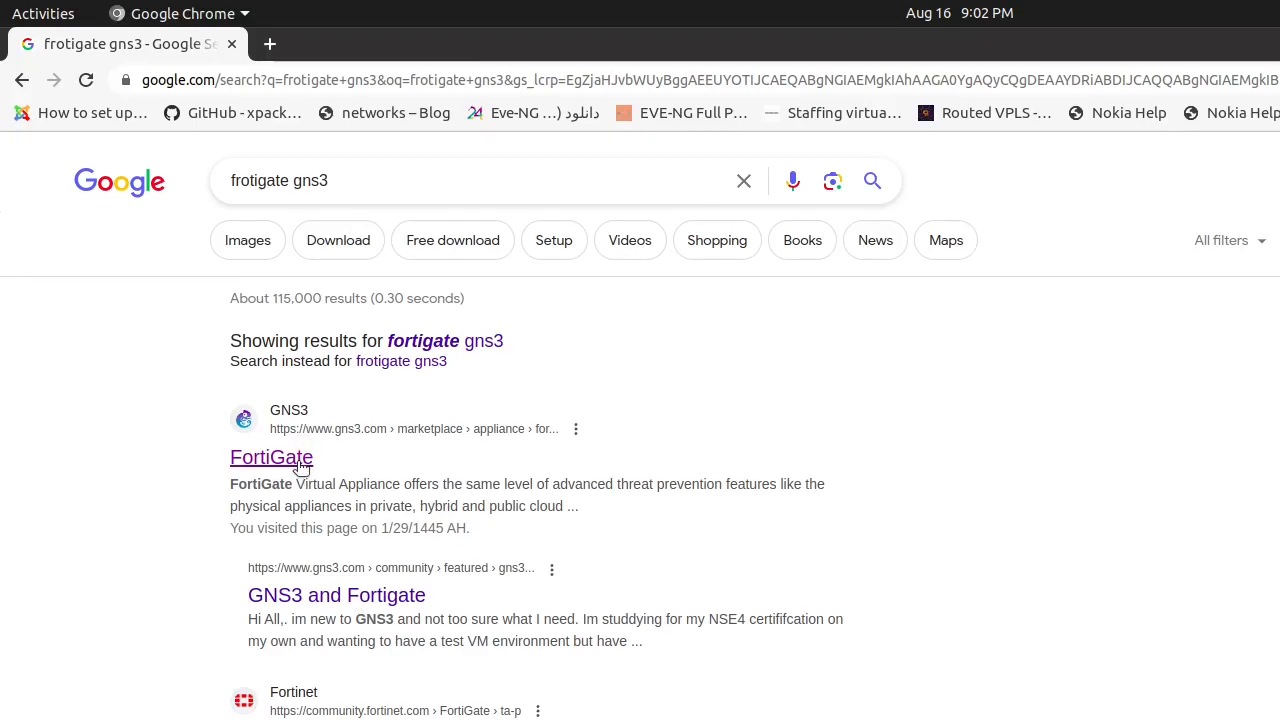
# Step: Open the FortiGate marketplace page and scroll to the Versions Supported table
pyautogui.click(271, 457)
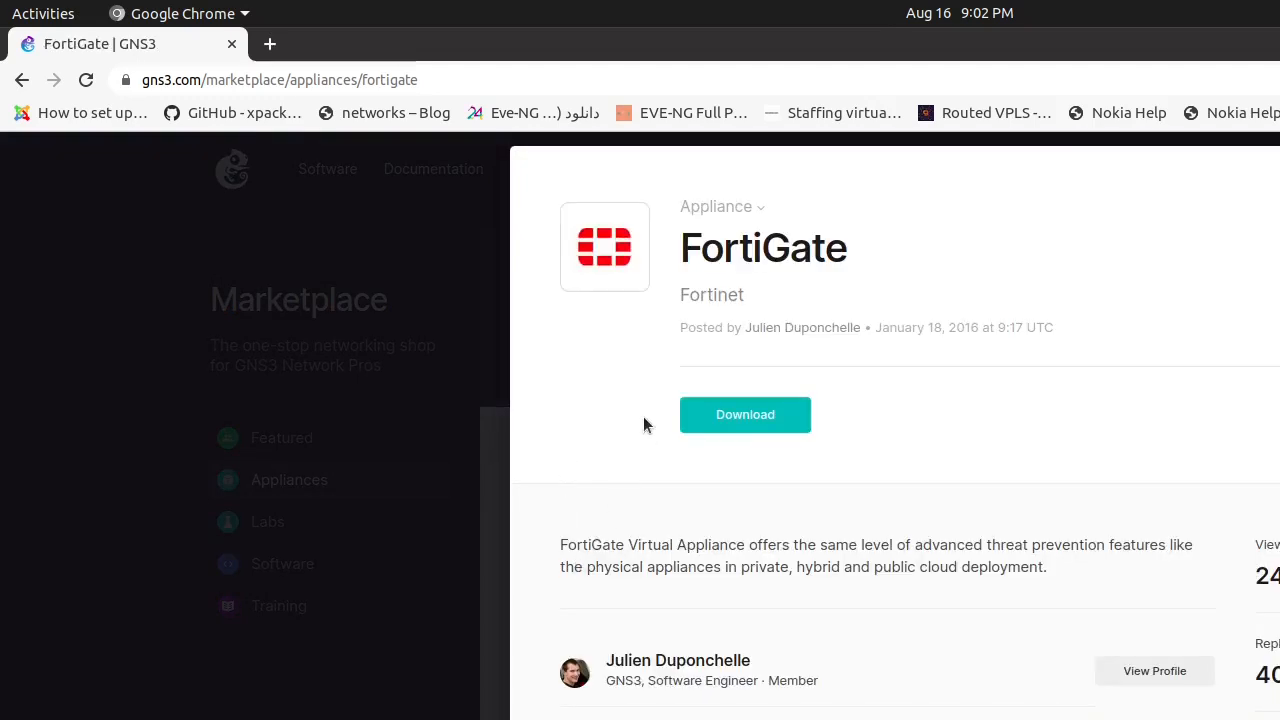
pyautogui.scroll(-3)
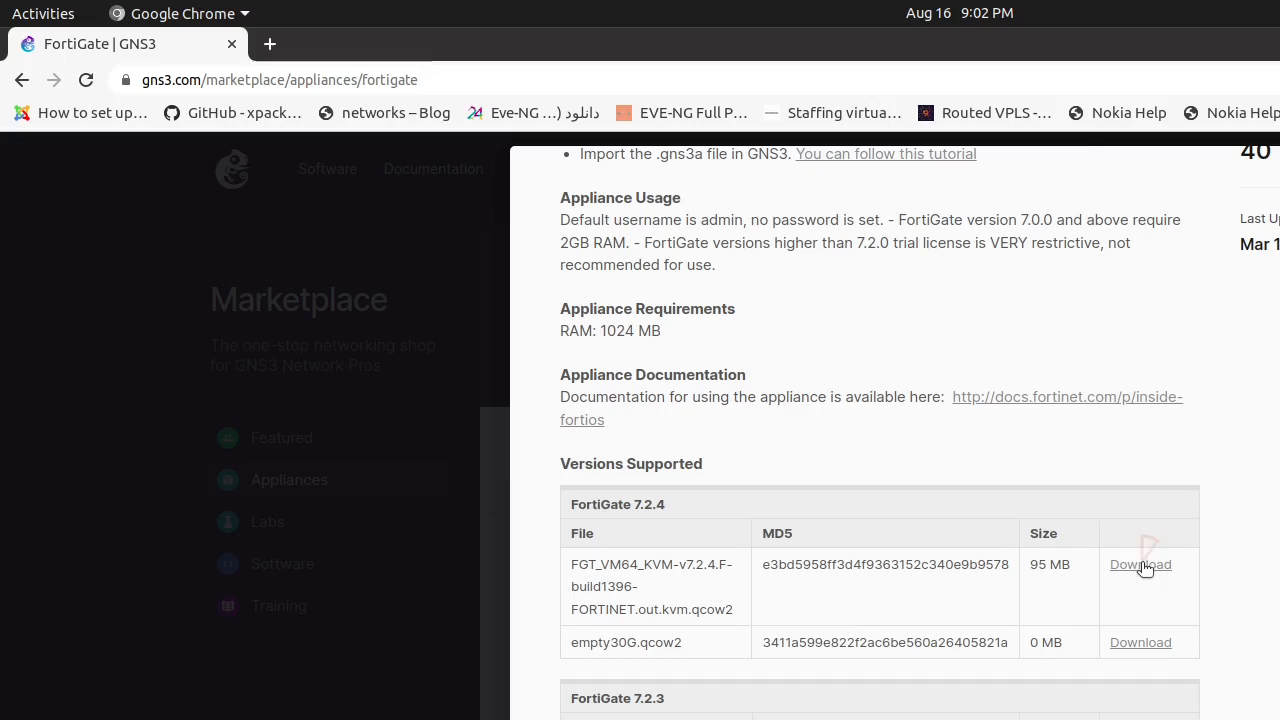
# Step: Show the FortiGate 7.4.0 KVM image files in the VM Images download center
pyautogui.click(1140, 564)
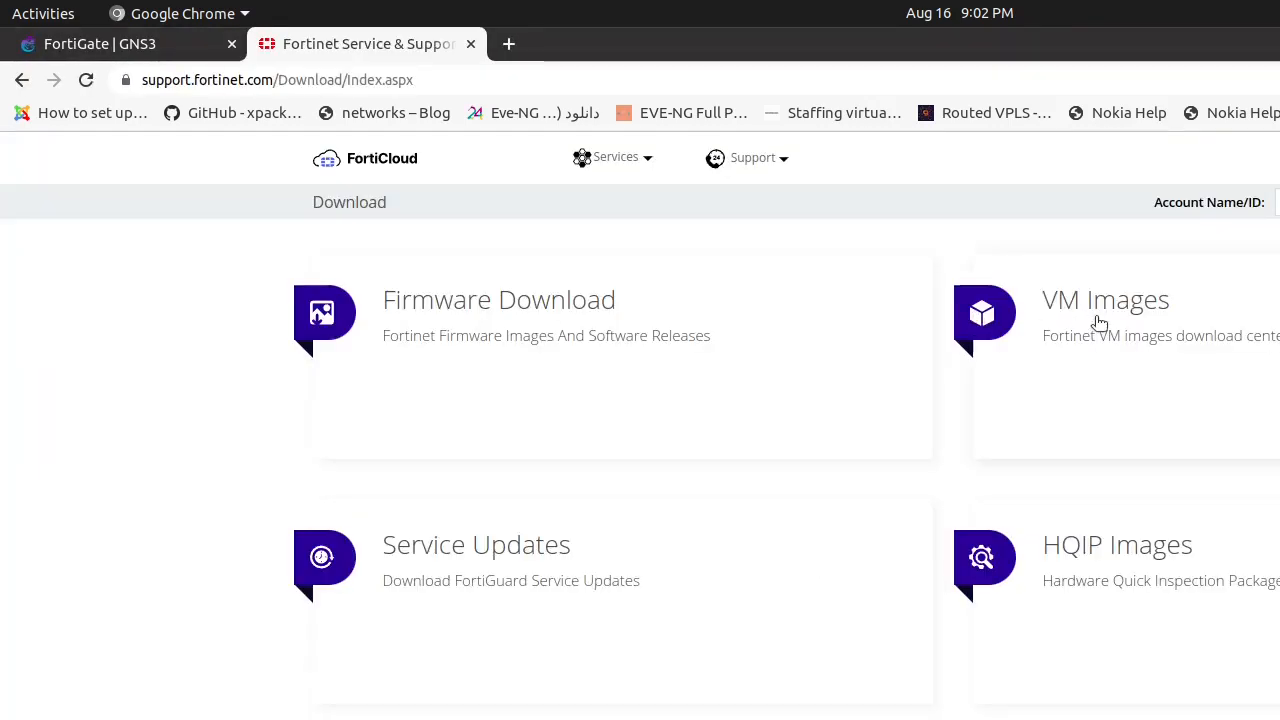
pyautogui.click(1105, 300)
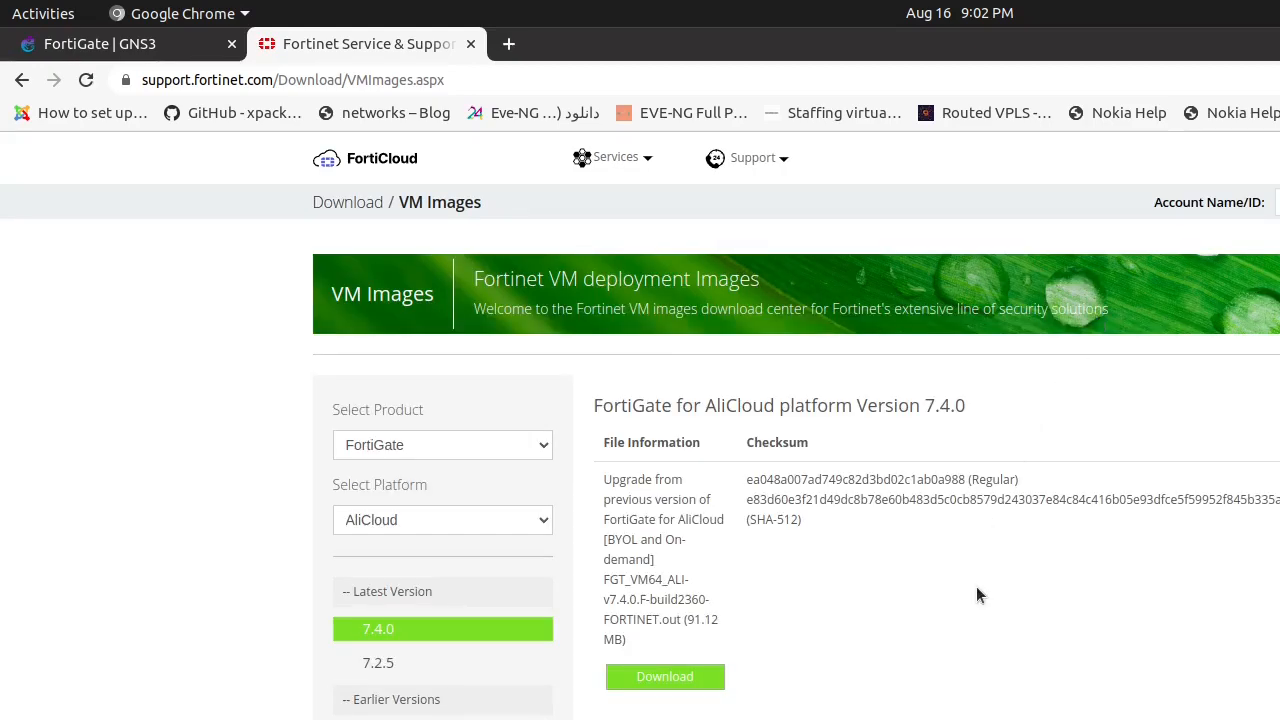
pyautogui.moveTo(785, 625)
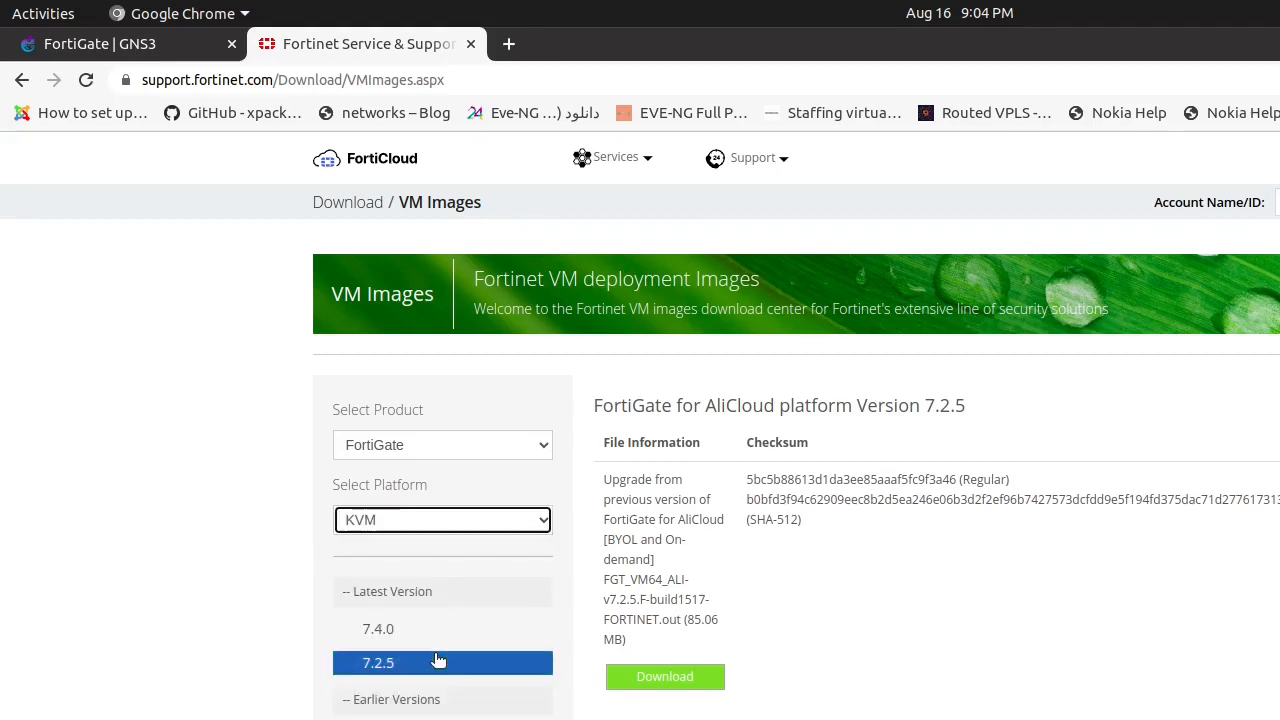
pyautogui.click(378, 628)
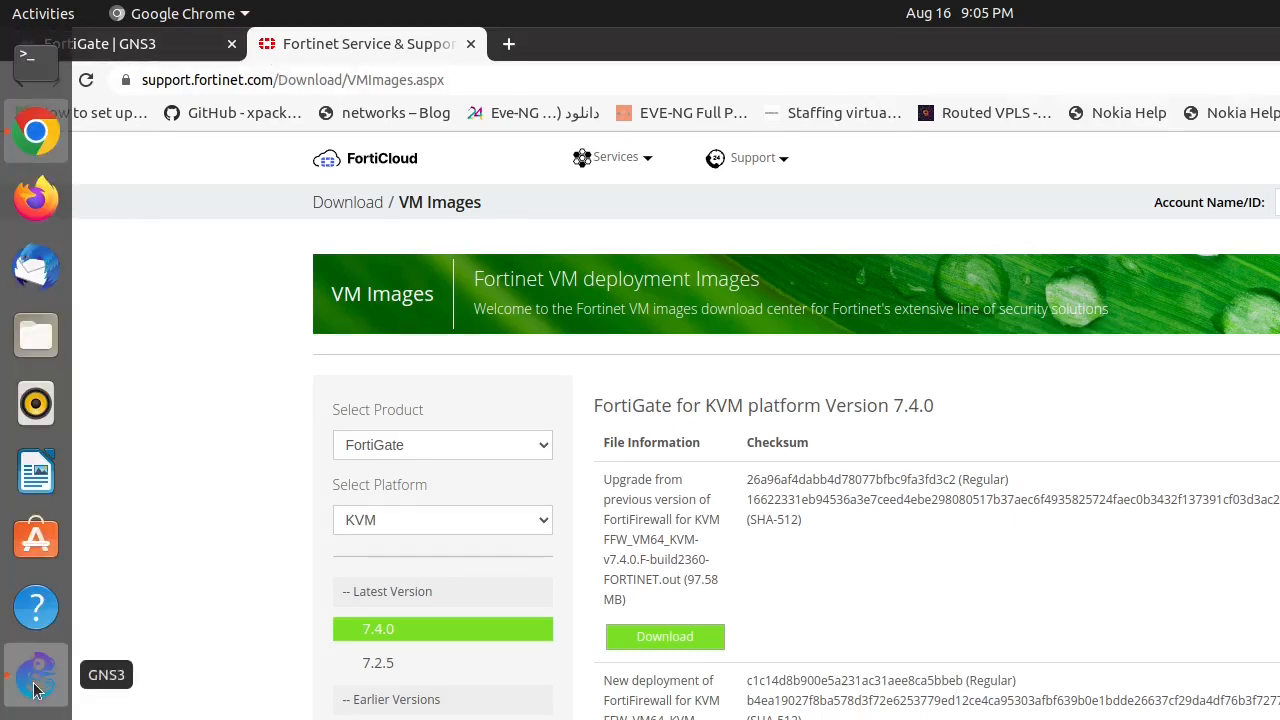
# Step: In GNS3, start importing the FortiGate appliance file from the File menu
pyautogui.click(35, 675)
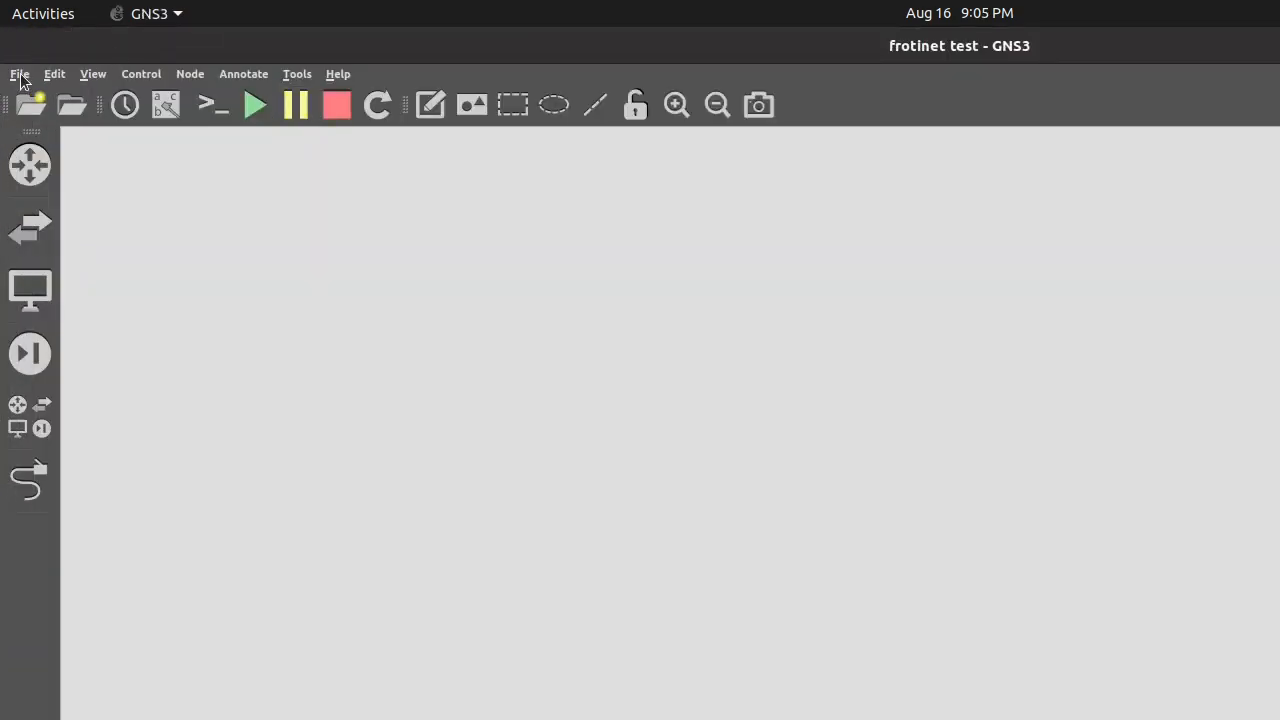
pyautogui.click(19, 73)
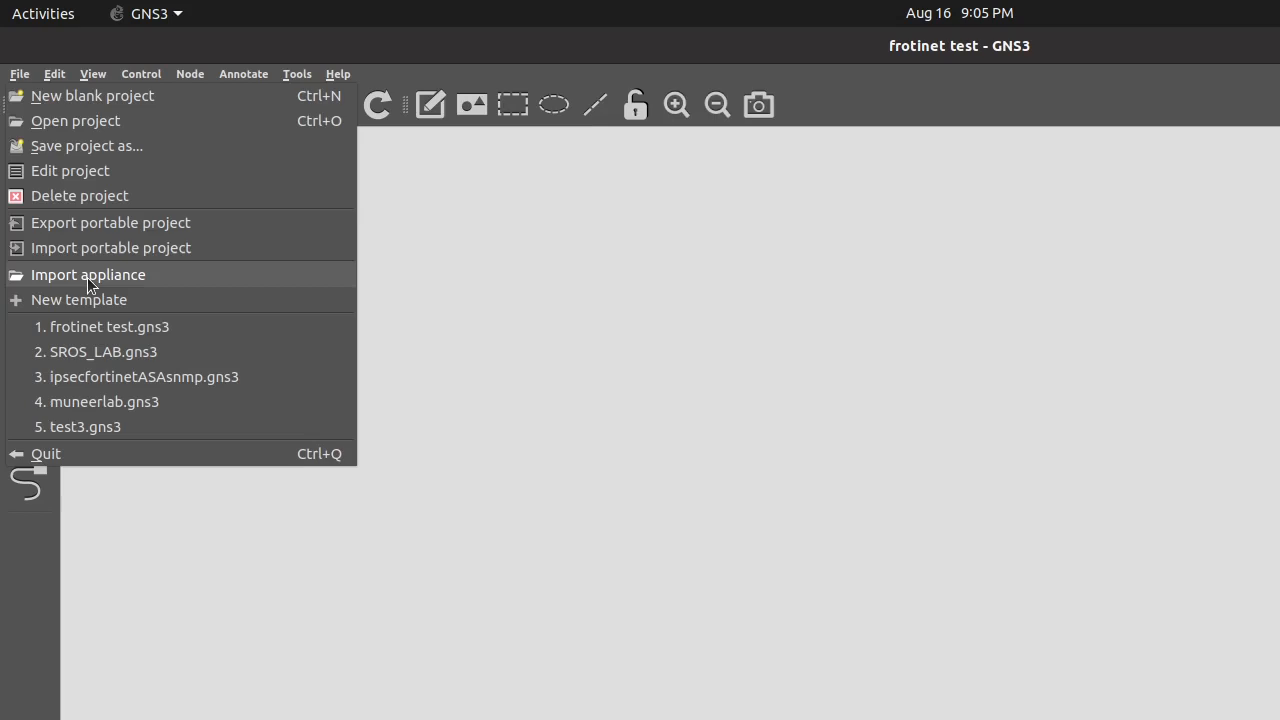
pyautogui.click(88, 274)
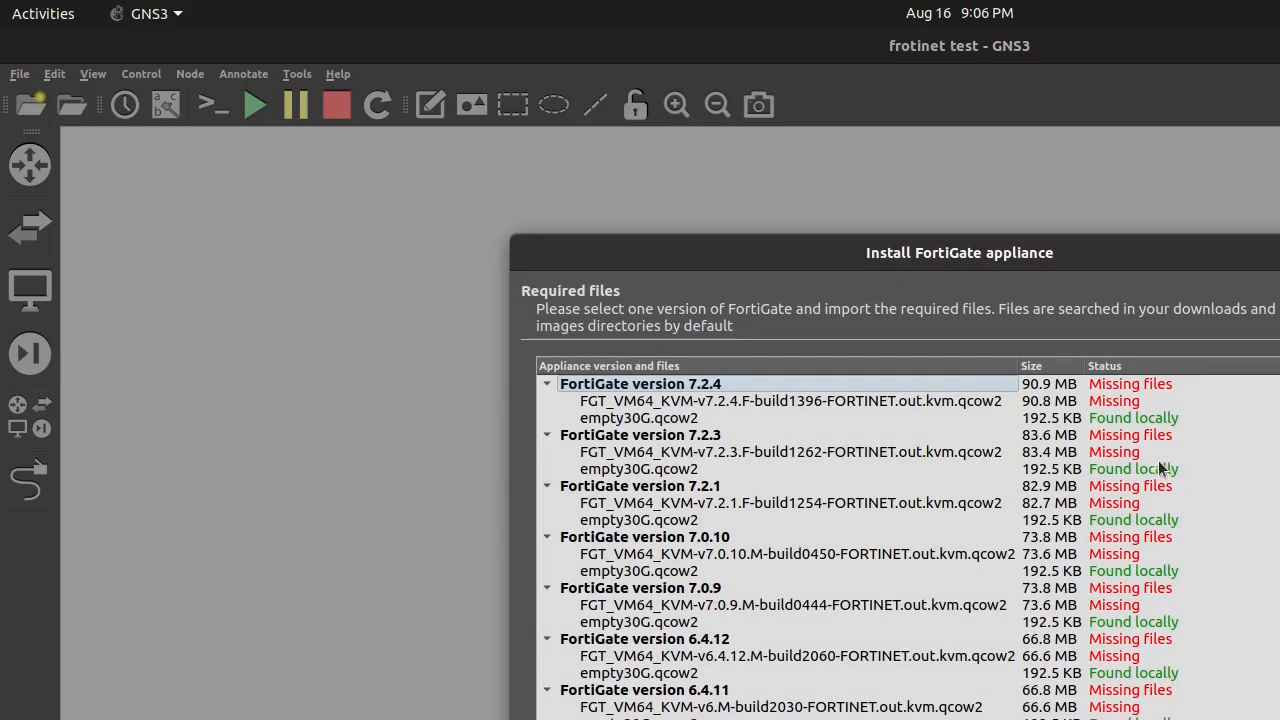
pyautogui.moveTo(835, 418)
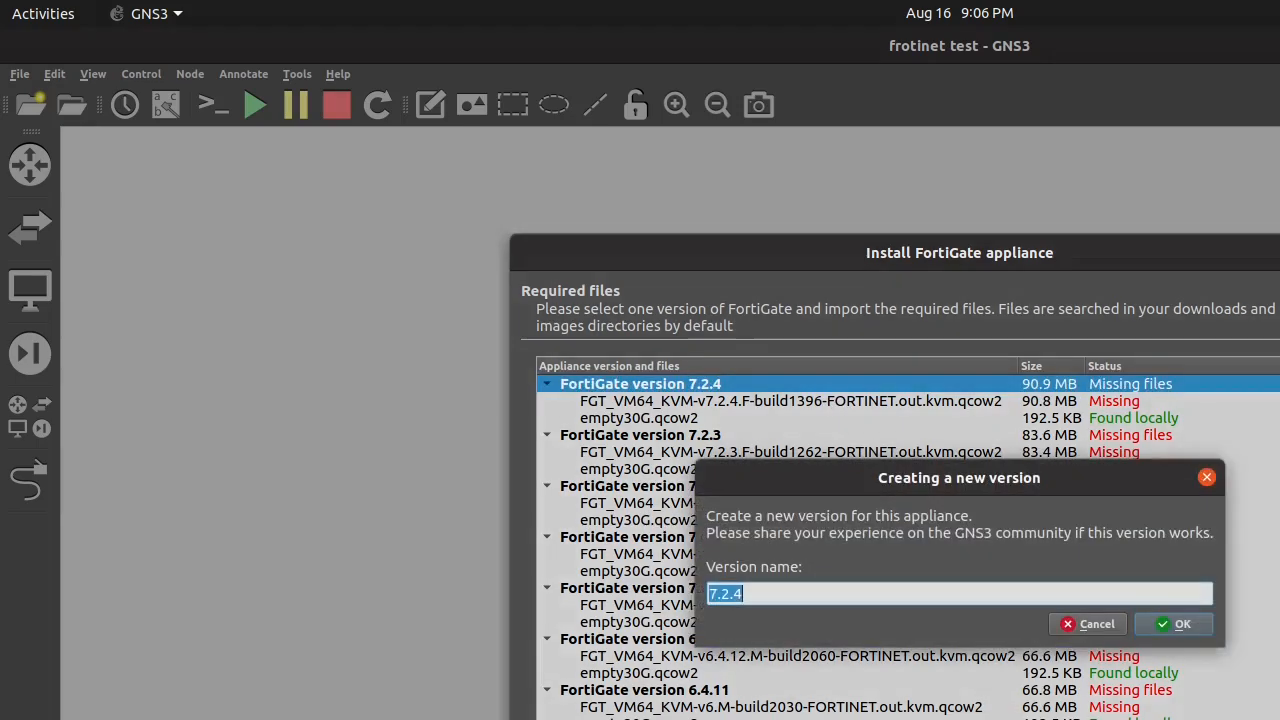
pyautogui.moveTo(813, 571)
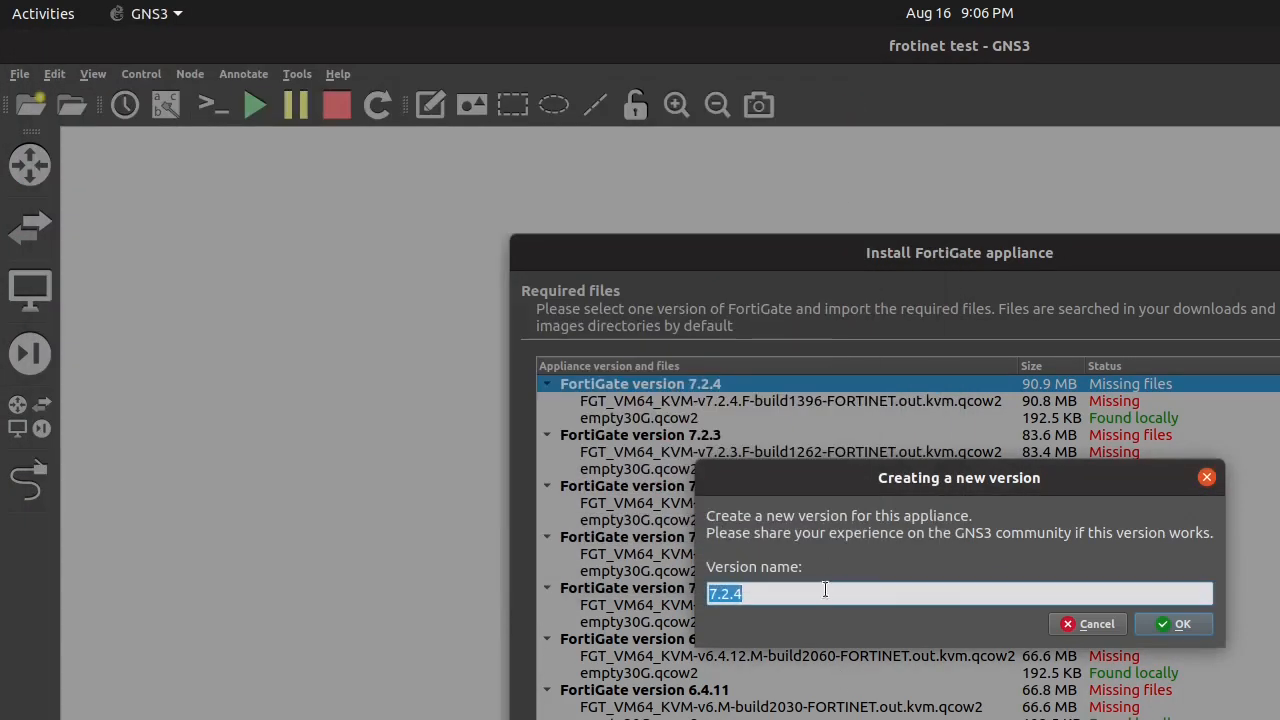
# Step: Name the new FortiGate version 7.4.0 and confirm it
pyautogui.write('7.')
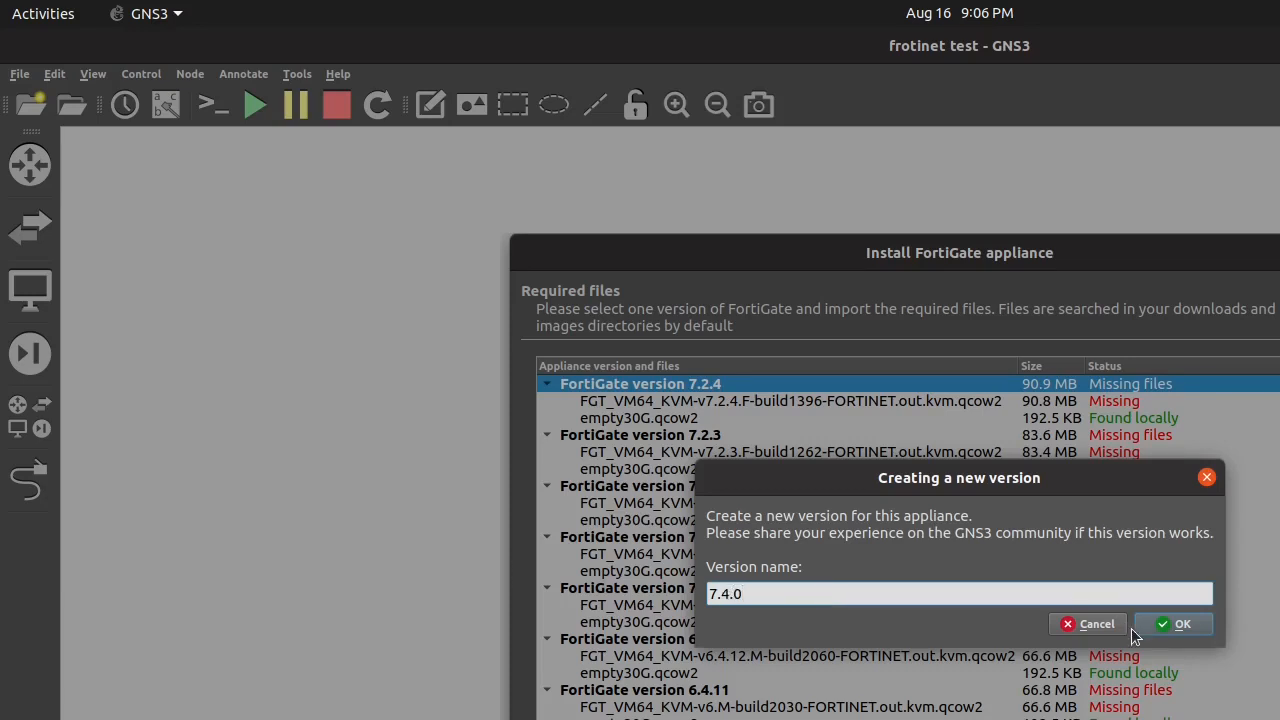
pyautogui.click(1172, 624)
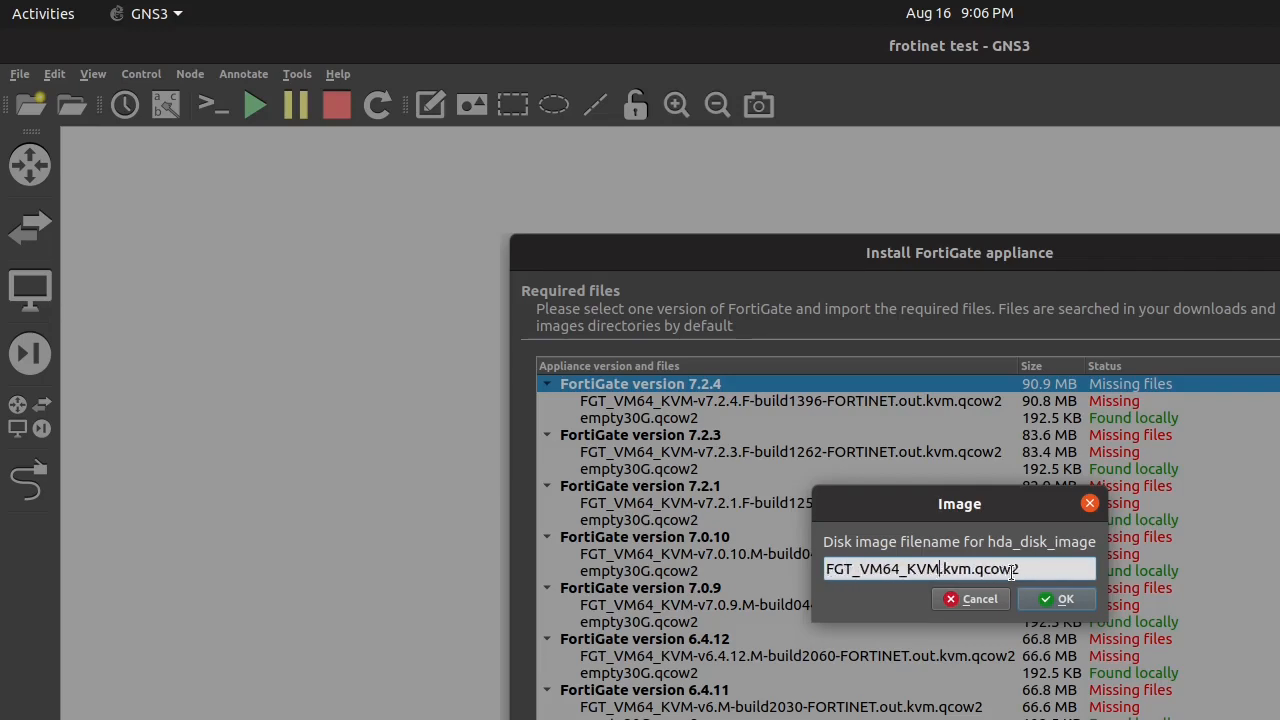
# Step: Set hda to FGT_VM64_KVM-v7.4.0.F-build2360-FORTINET.out.kvm.qcow2 and keep empty30G.qcow2 as hdb
pyautogui.write('KVM-v7.4.0.F-build2360-FORTINET.out.')
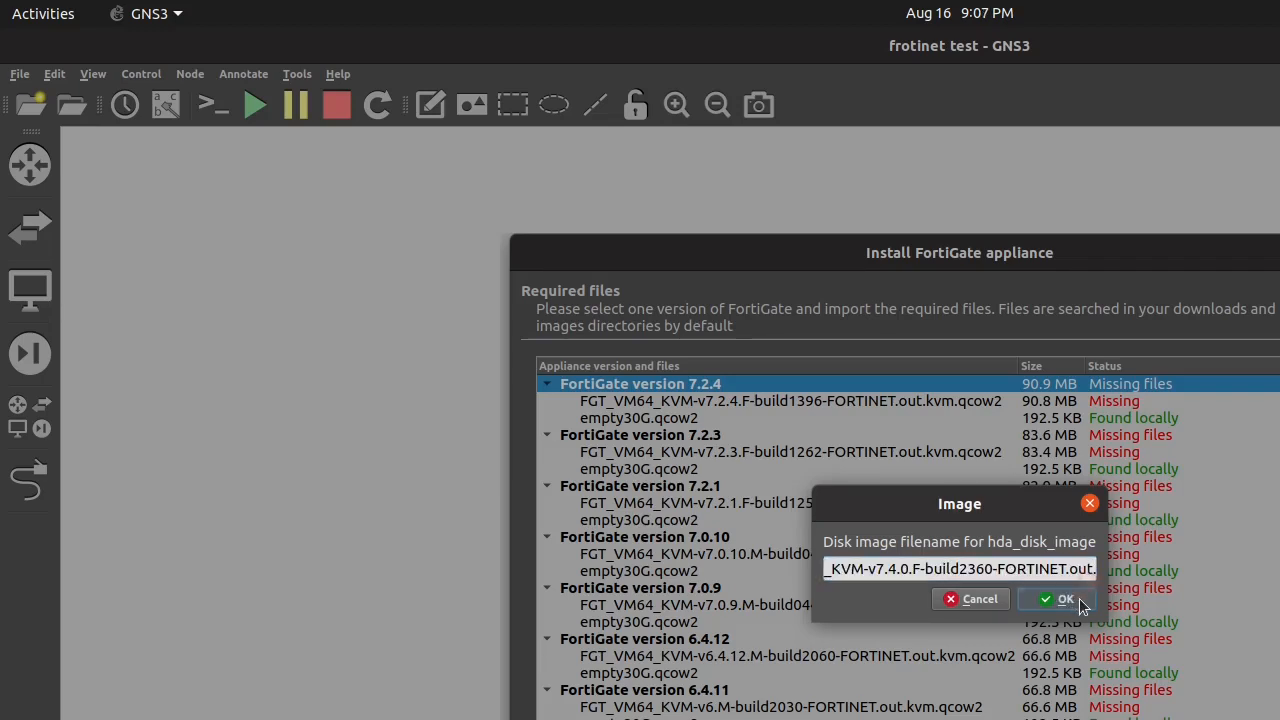
pyautogui.click(1057, 598)
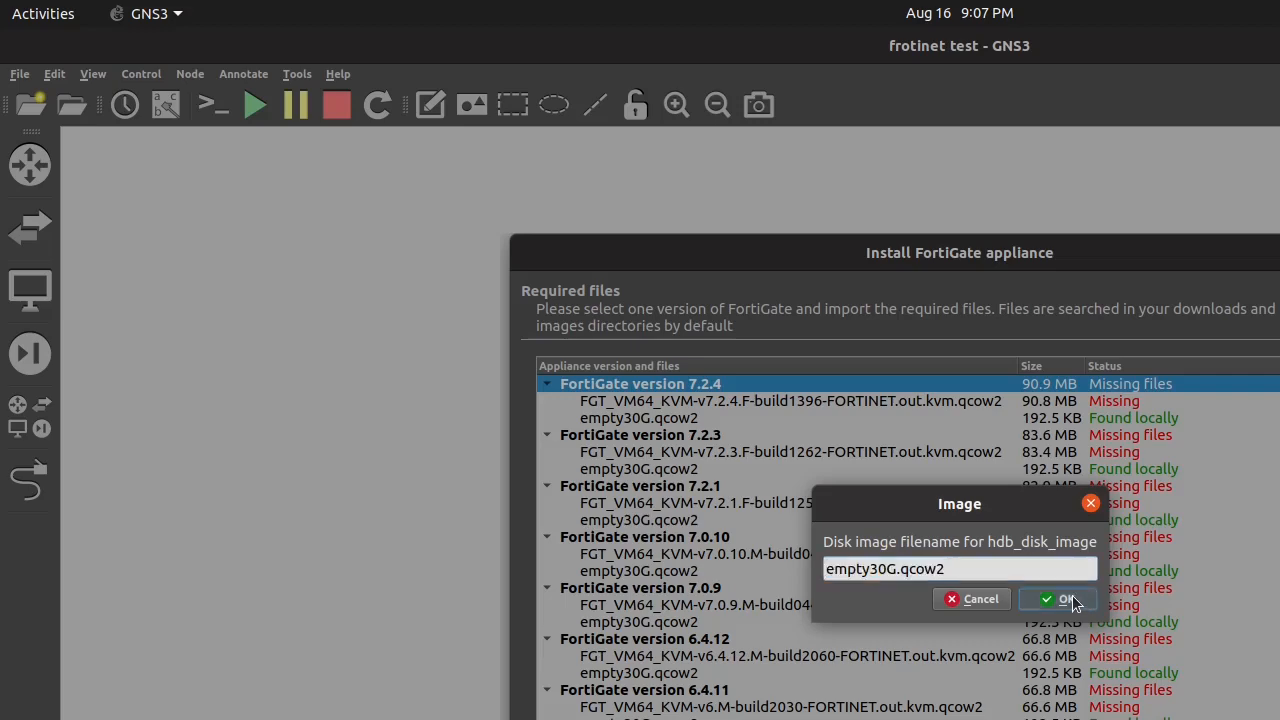
pyautogui.click(1057, 598)
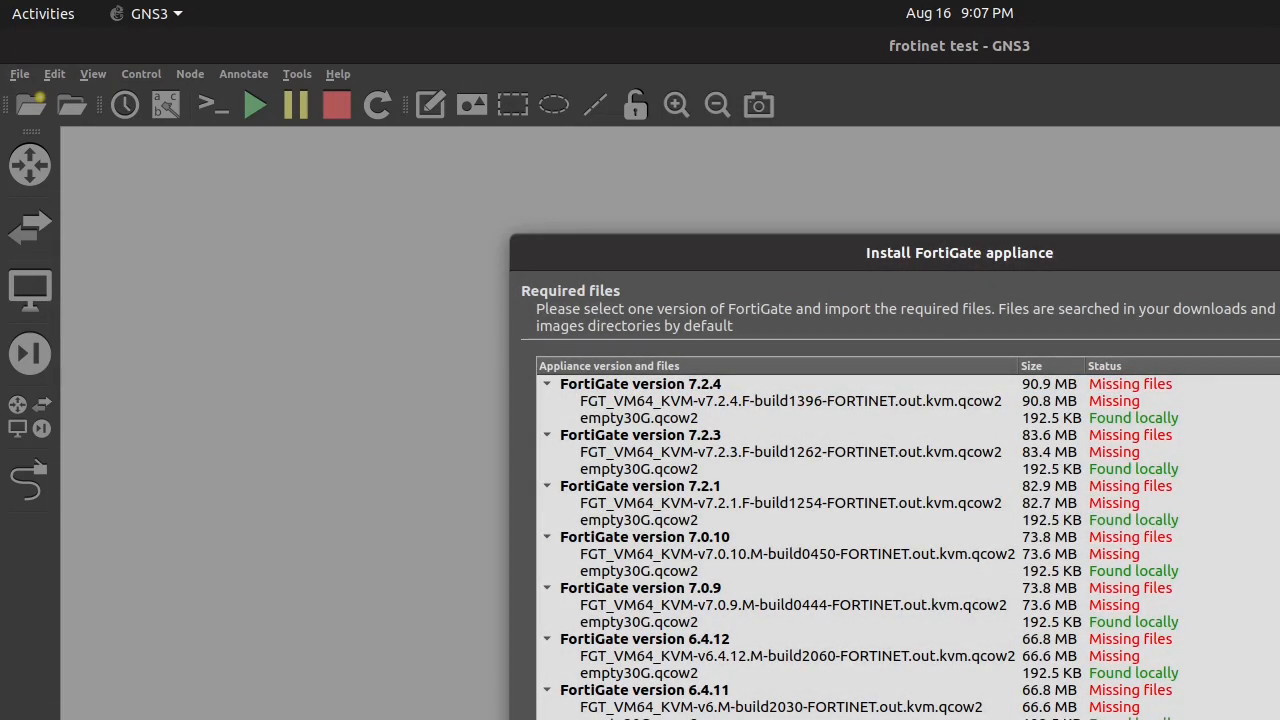
pyautogui.moveTo(1220, 697)
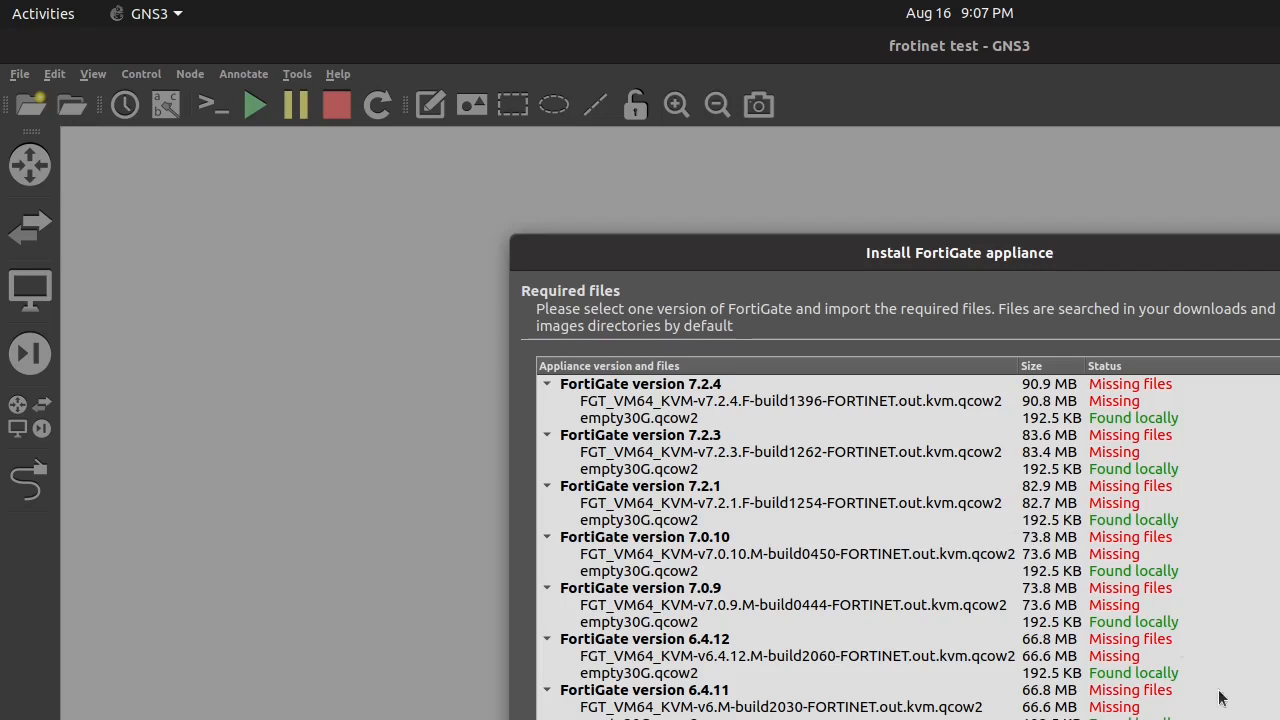
pyautogui.moveTo(727, 408)
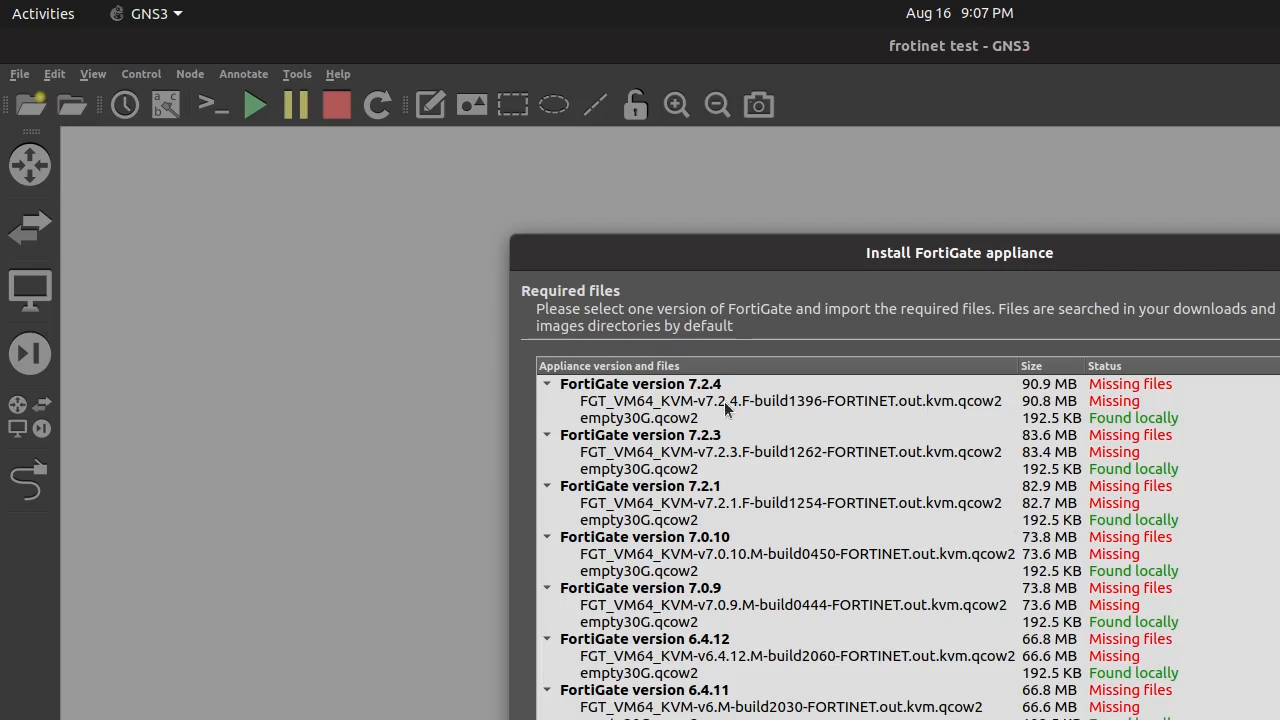
# Step: Install FortiGate 7.4.0 and acknowledge the template creation message
pyautogui.scroll(-3)
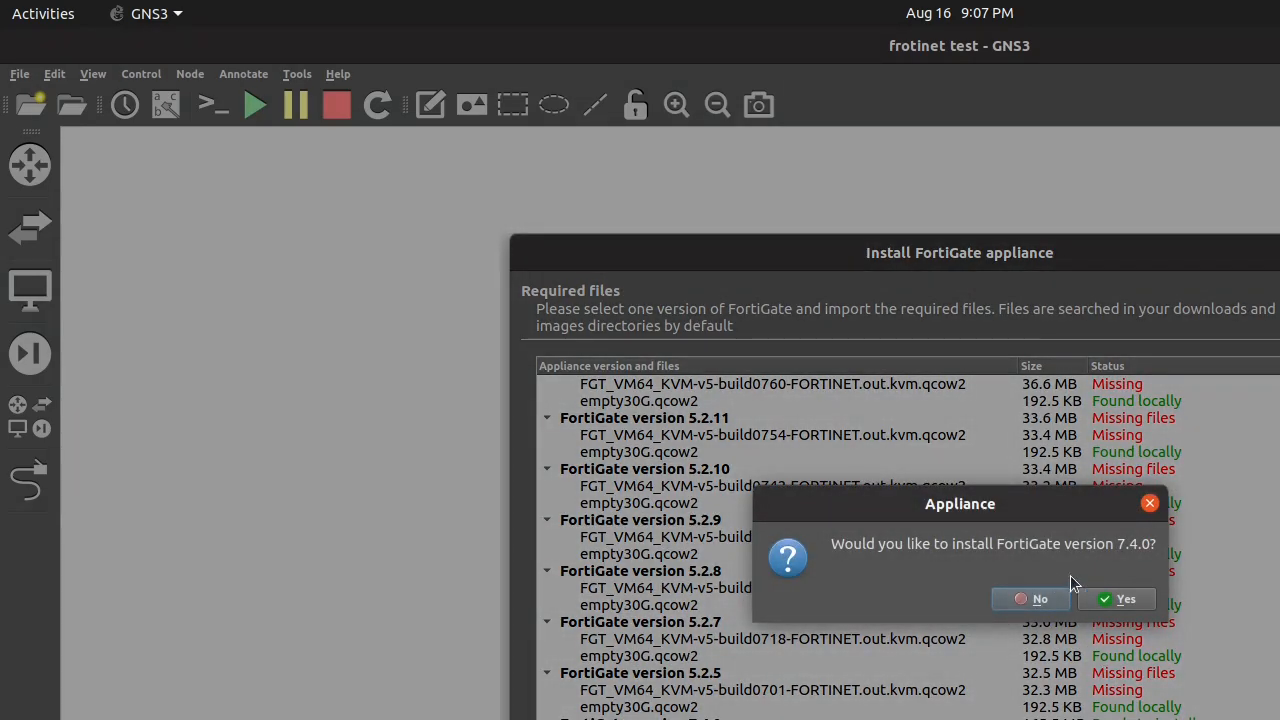
pyautogui.click(1126, 599)
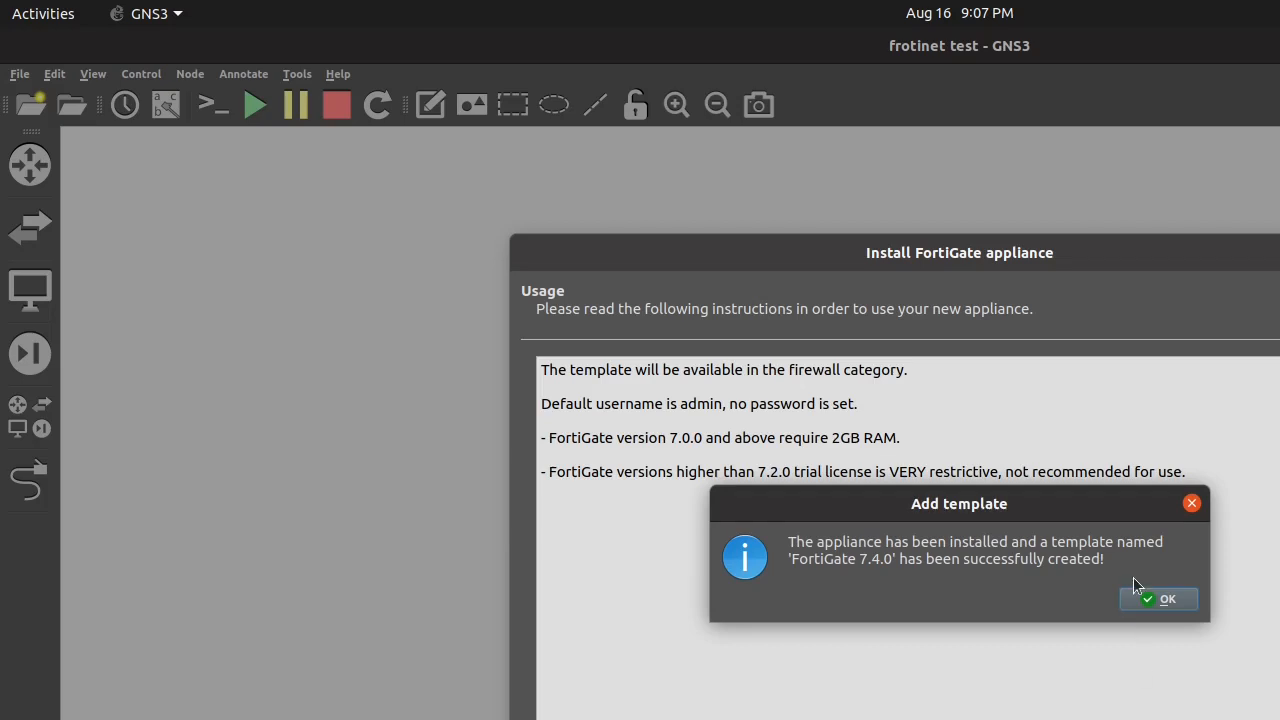
pyautogui.click(1158, 598)
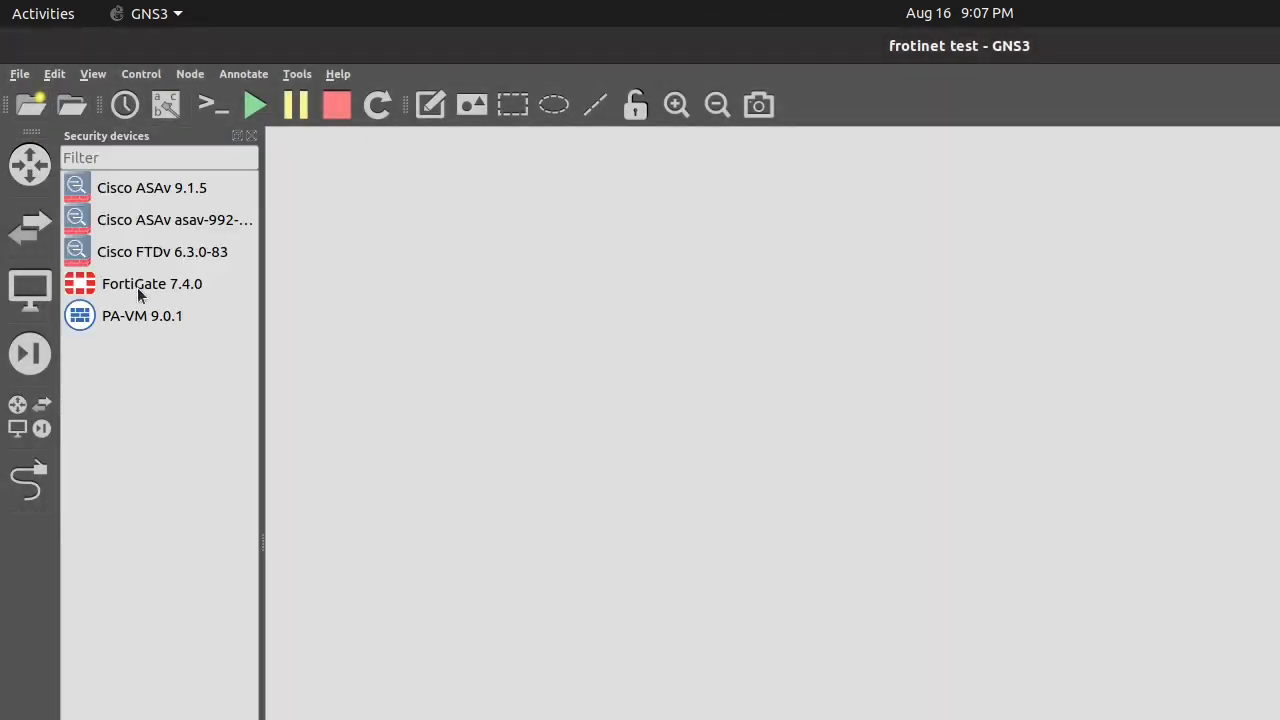
pyautogui.click(152, 283)
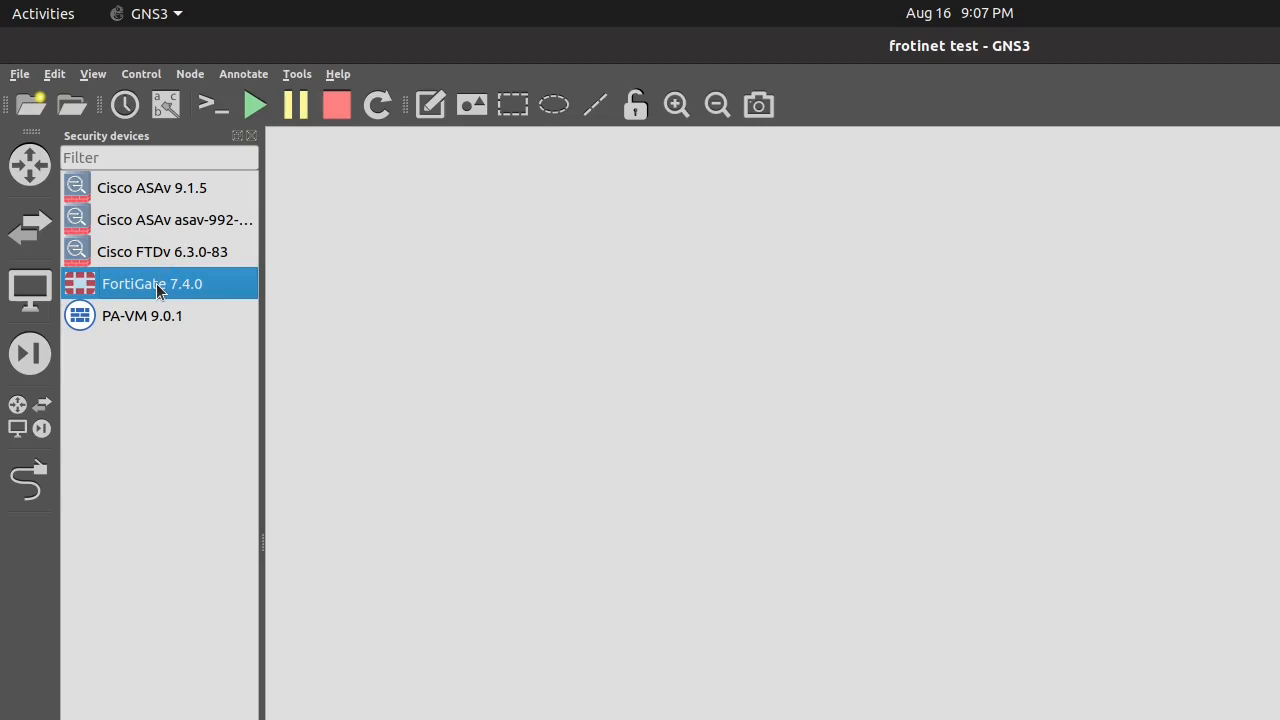
pyautogui.moveTo(604, 294)
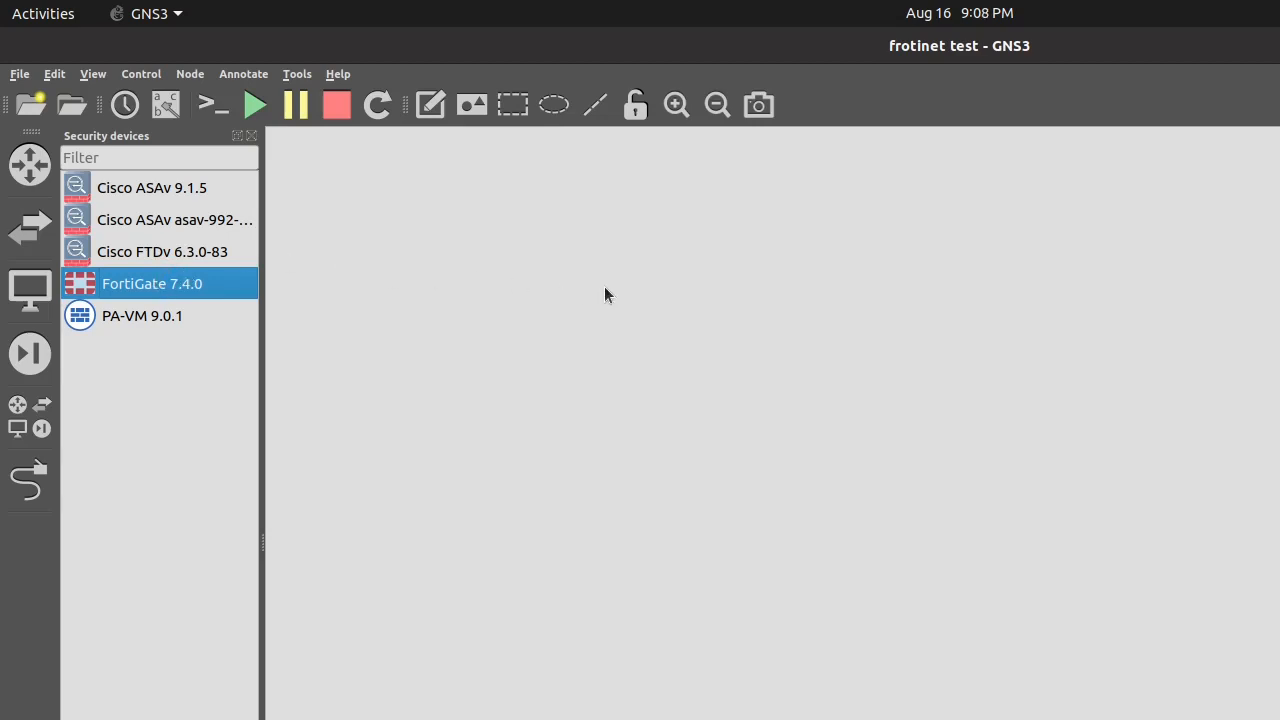